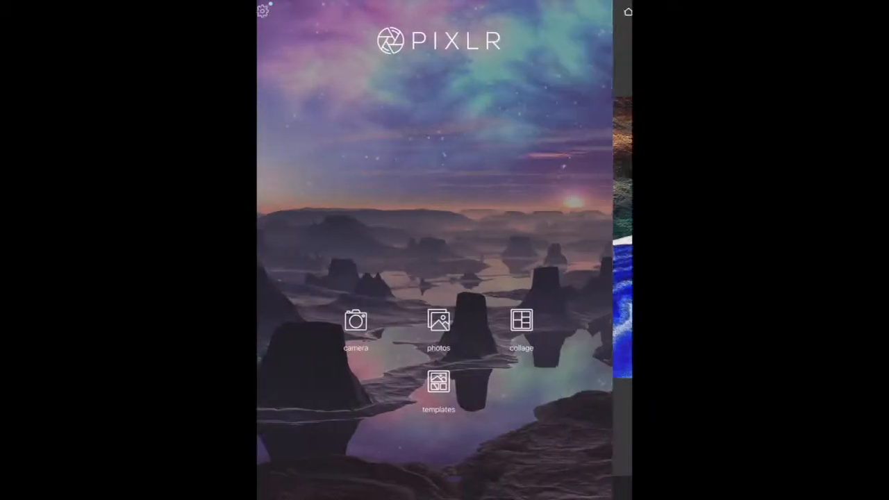
Open the Starbucks drawing, invert its colours, and show the default overlay packs.
click(438, 326)
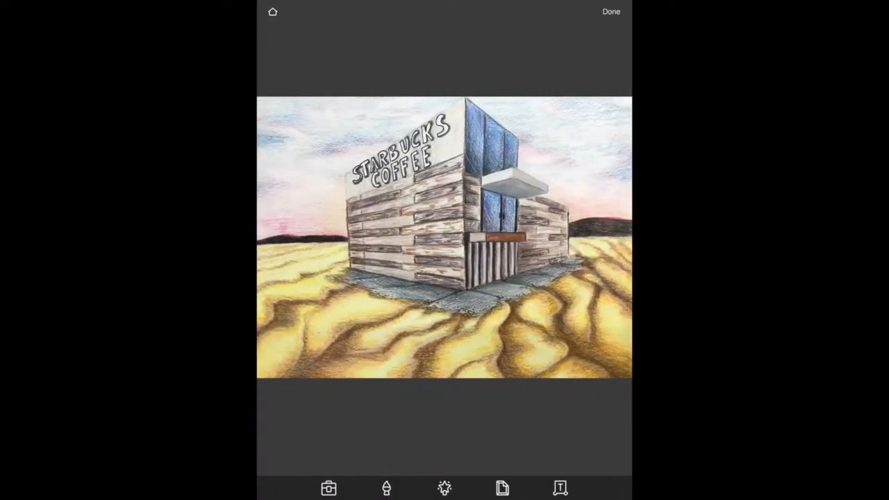
click(444, 487)
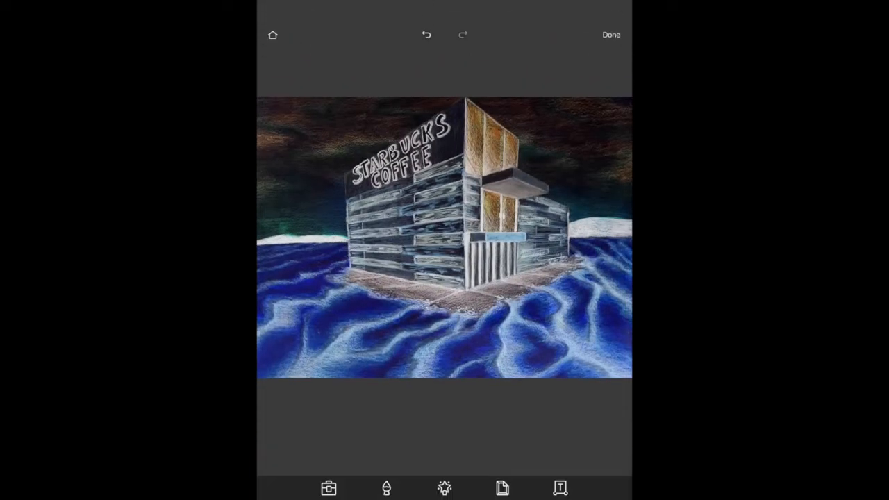
click(444, 487)
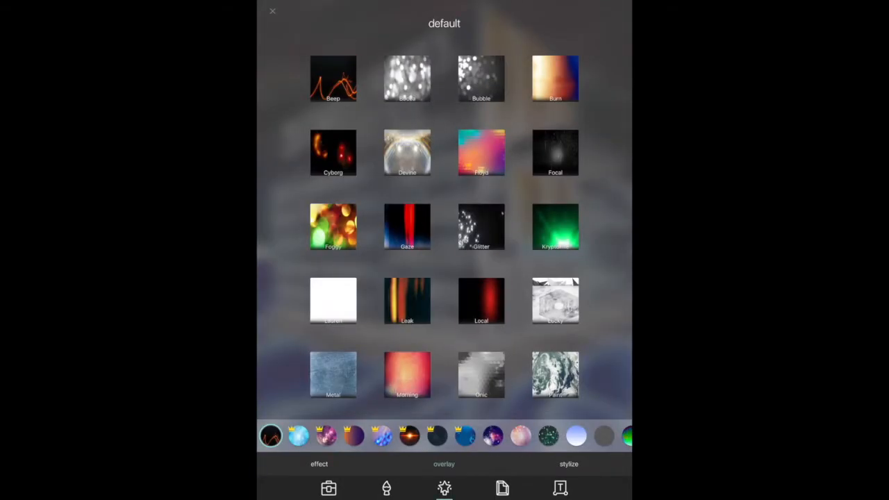
scroll(down, 3)
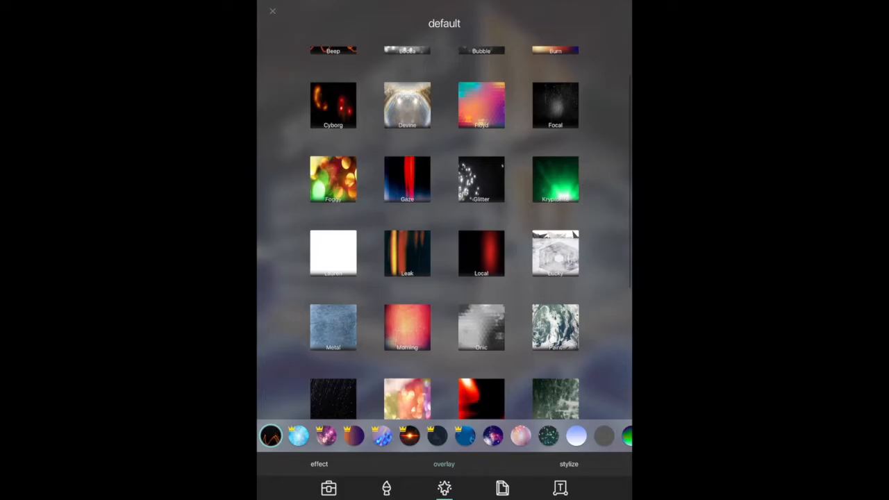
click(332, 105)
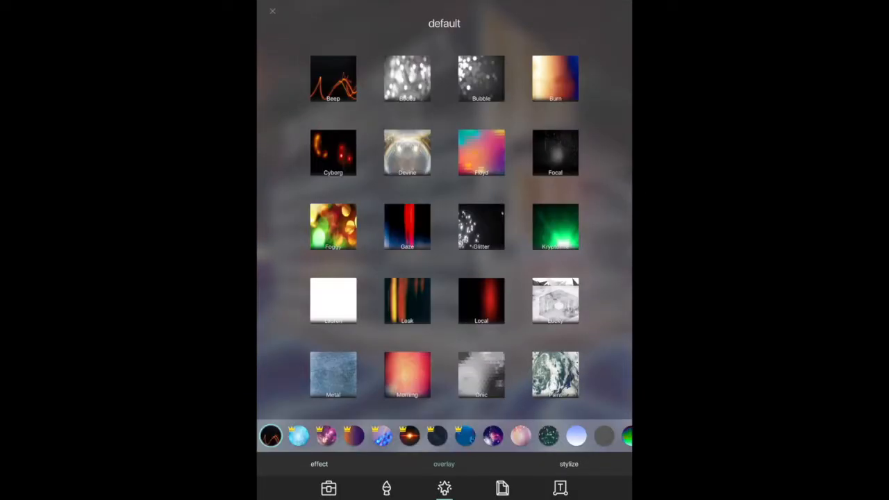
click(493, 436)
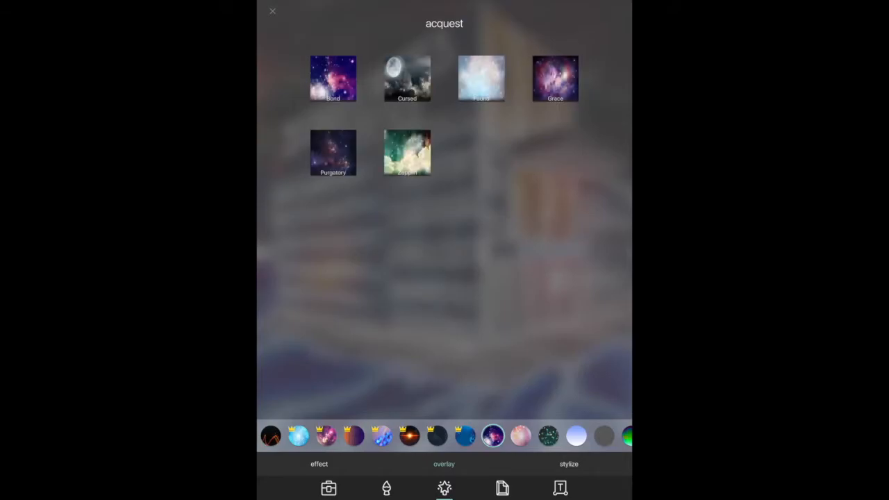
click(555, 77)
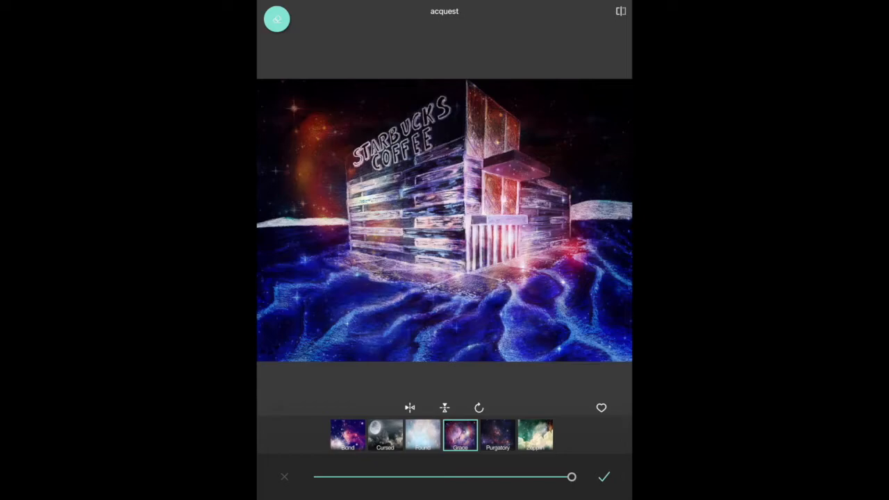
click(602, 476)
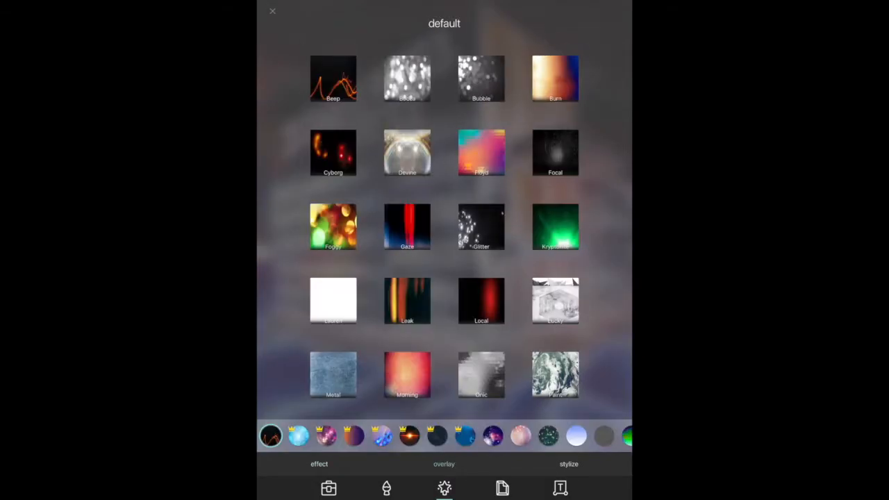
Apply the acquest pack's Cursed overlay at strength 64 to the inverted drawing.
click(521, 435)
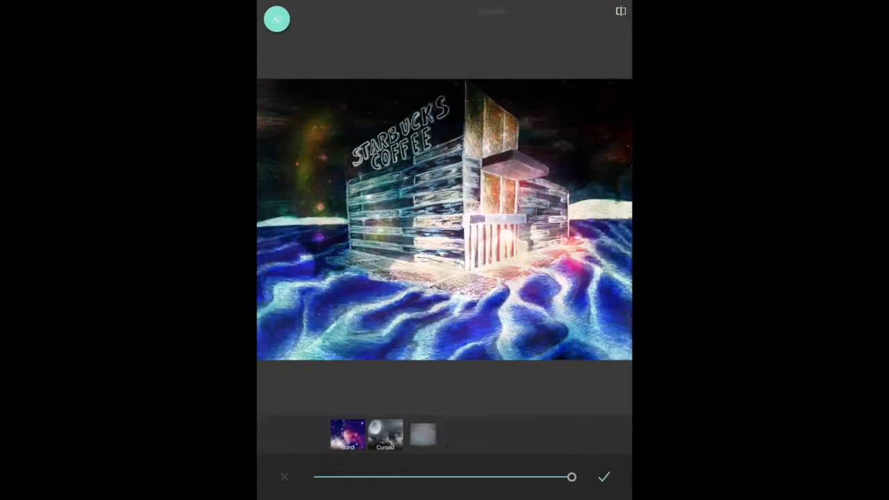
click(384, 434)
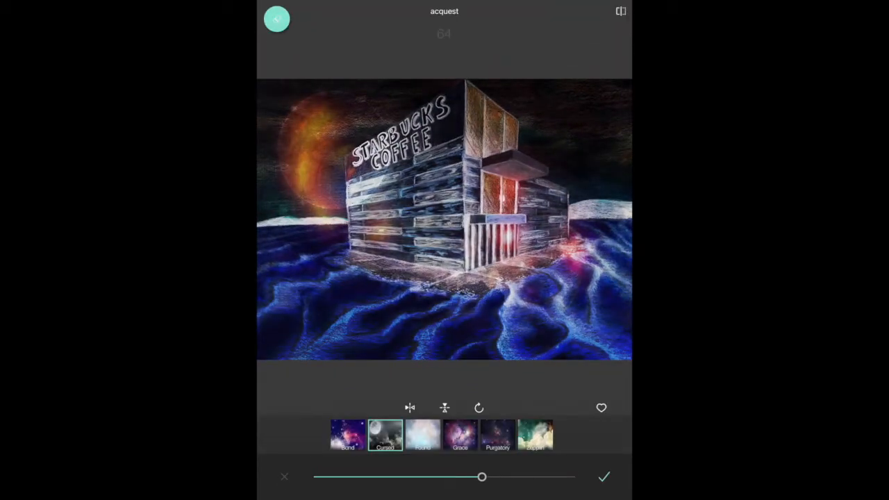
click(602, 476)
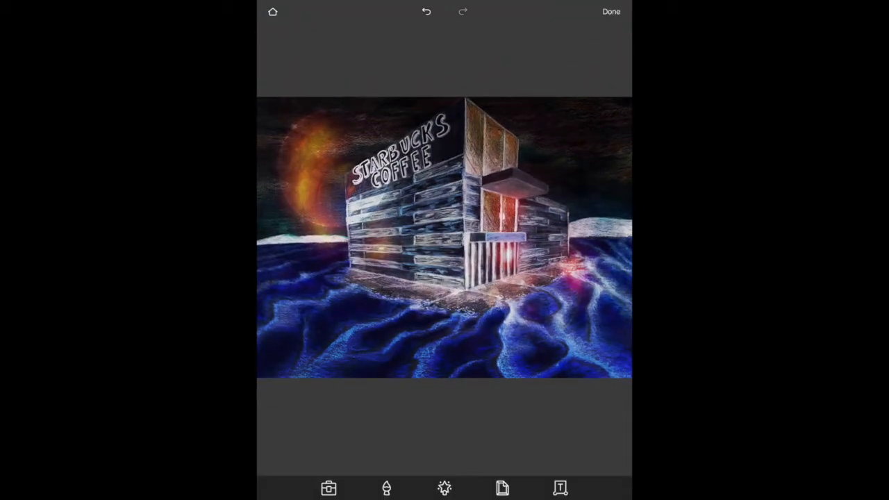
click(444, 488)
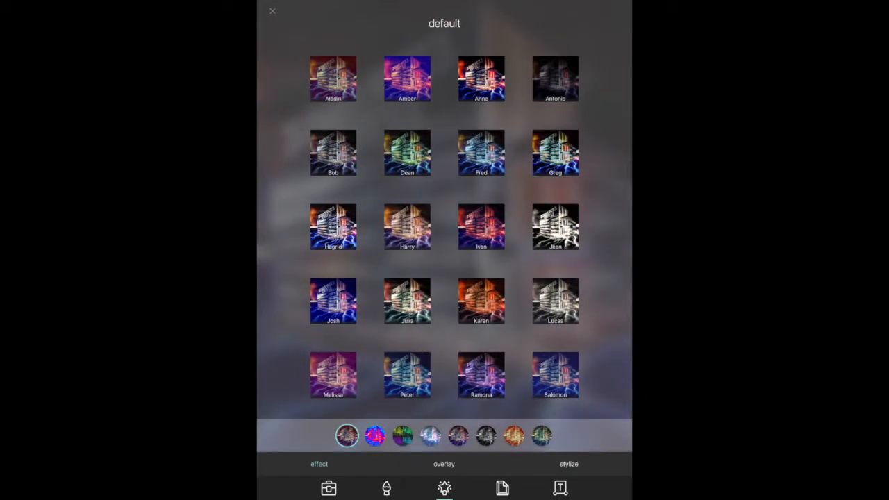
Preview the Harry effect, then apply Hagrid and save to the camera roll.
click(406, 226)
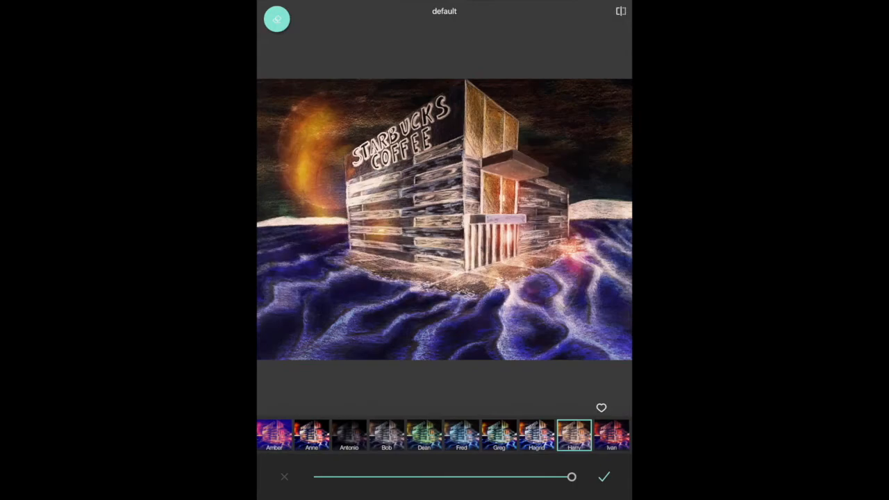
click(536, 435)
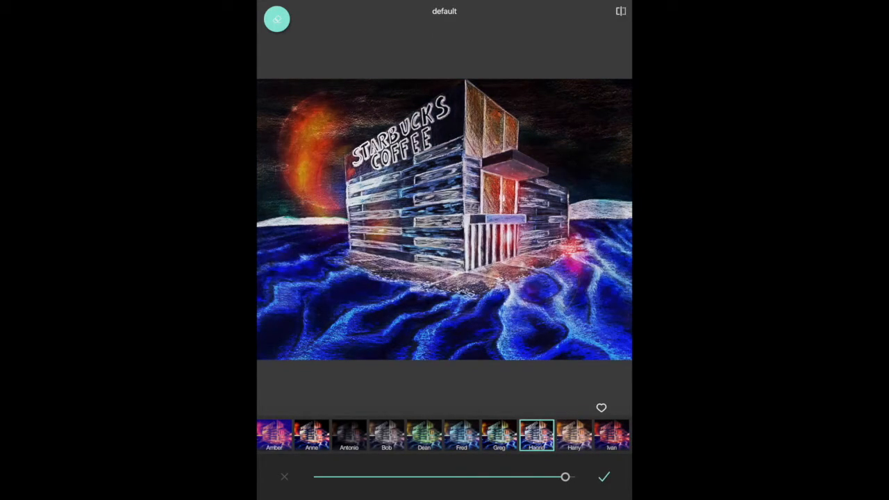
click(603, 476)
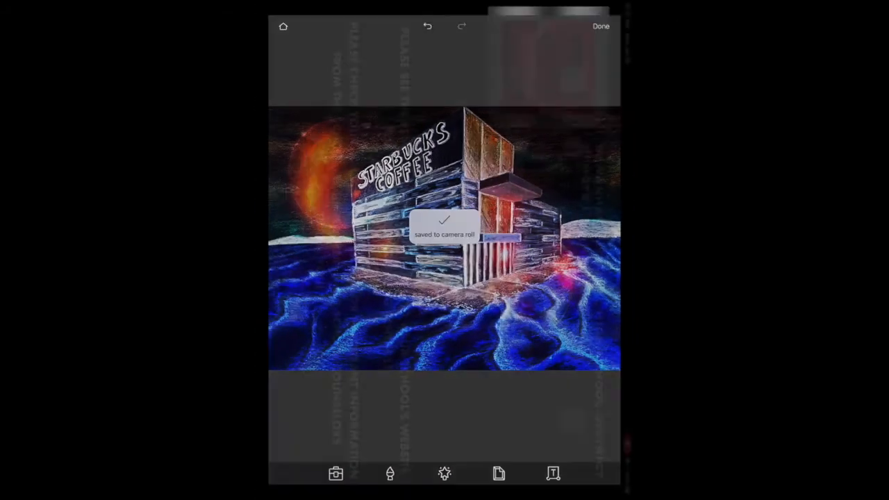